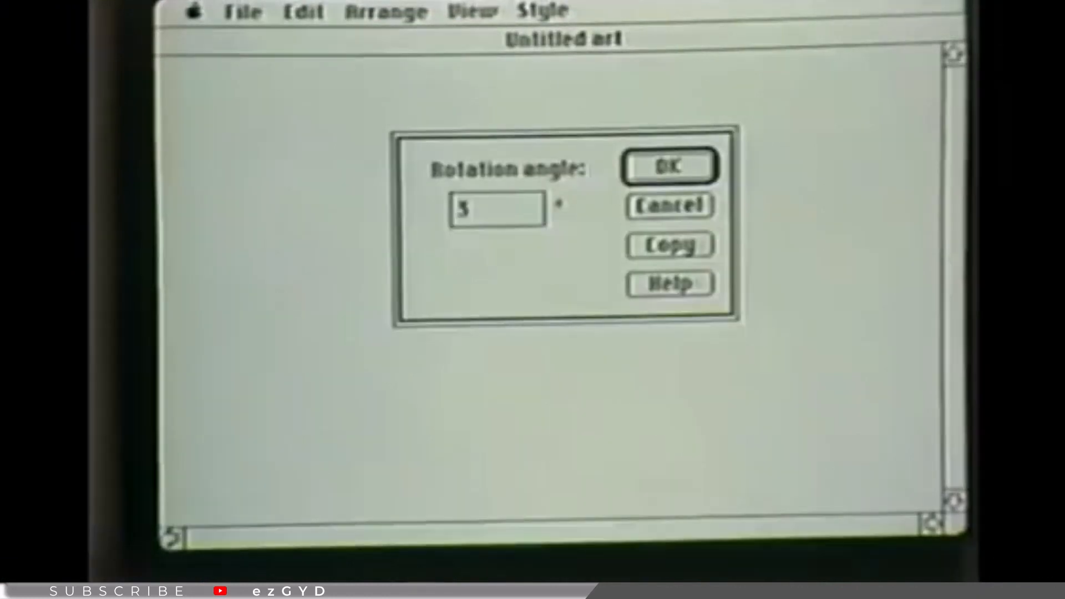
- Place the band illustration on the Music Inc. artboard and apply the pale lavender library colour
left_click(668, 165)
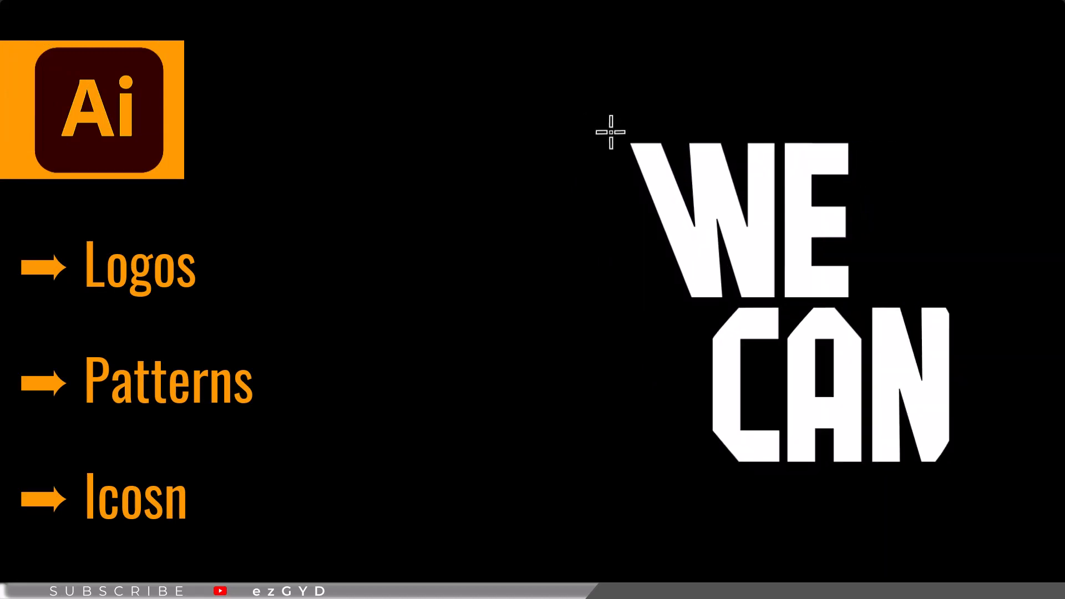
left_click_drag(944, 189, 998, 189)
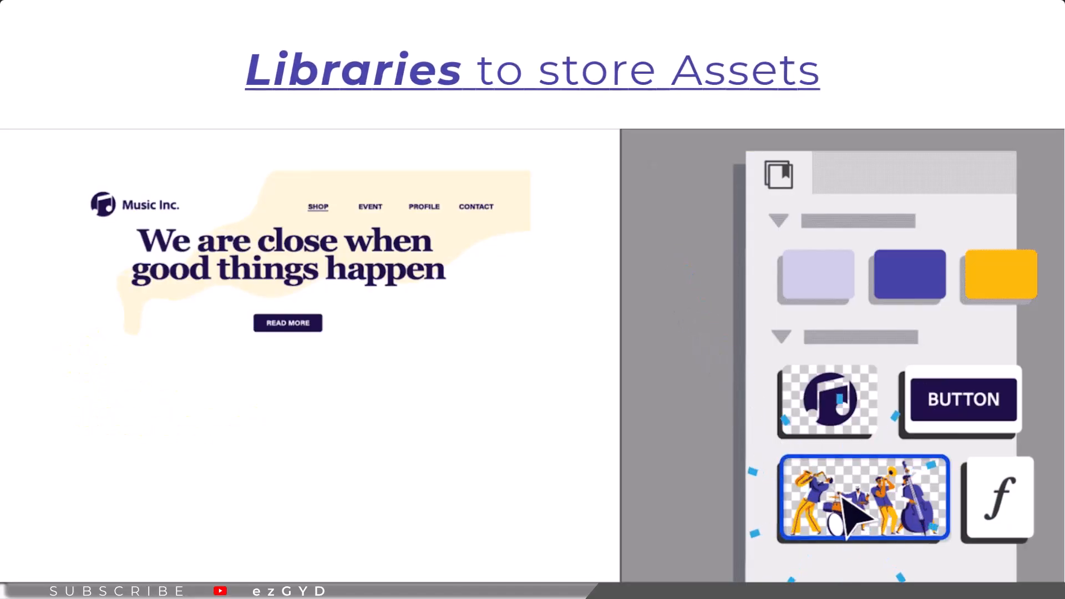
left_click_drag(863, 500, 295, 398)
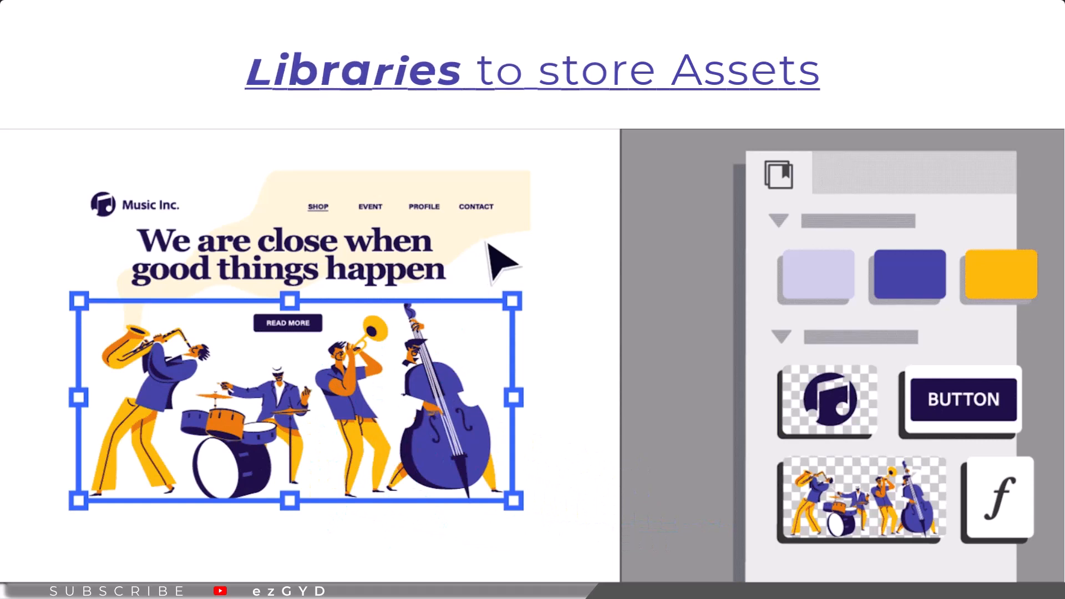
left_click(816, 275)
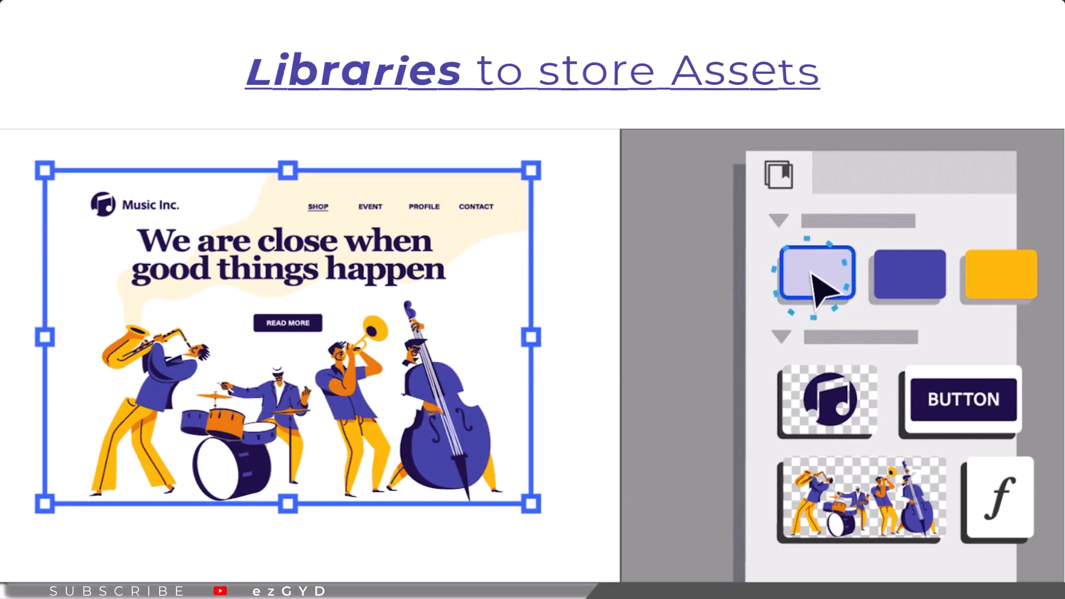